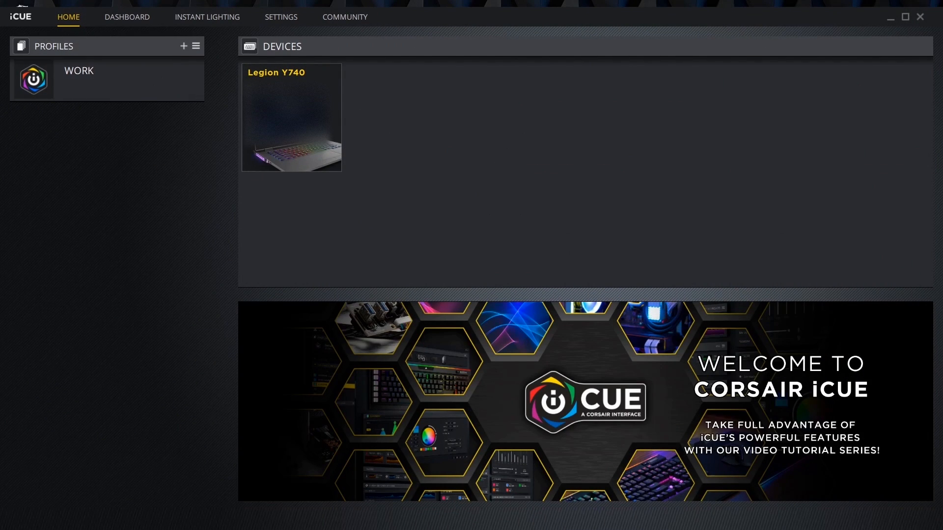
Expand the Profiles panel to list all six profiles with WORK active at the top.
{"action": "left_click", "coordinate": [79, 70]}
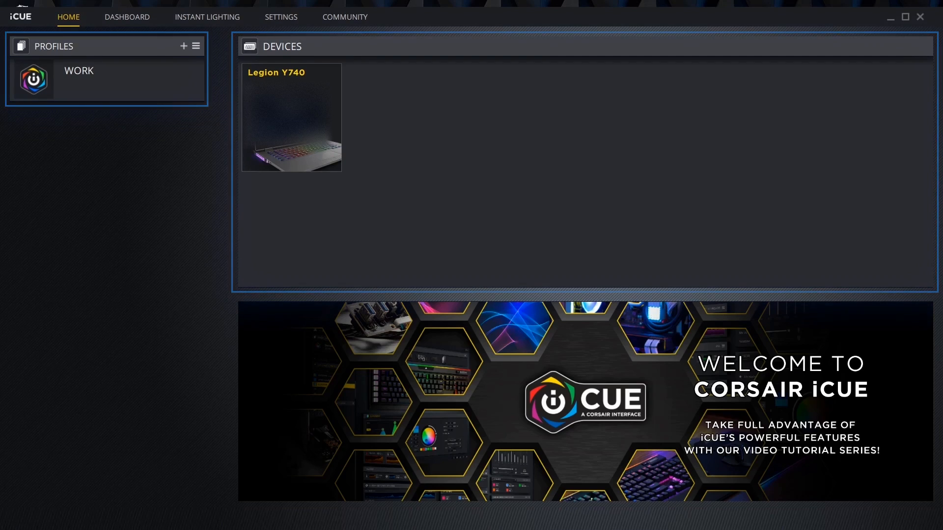
{"action": "left_click", "coordinate": [78, 70]}
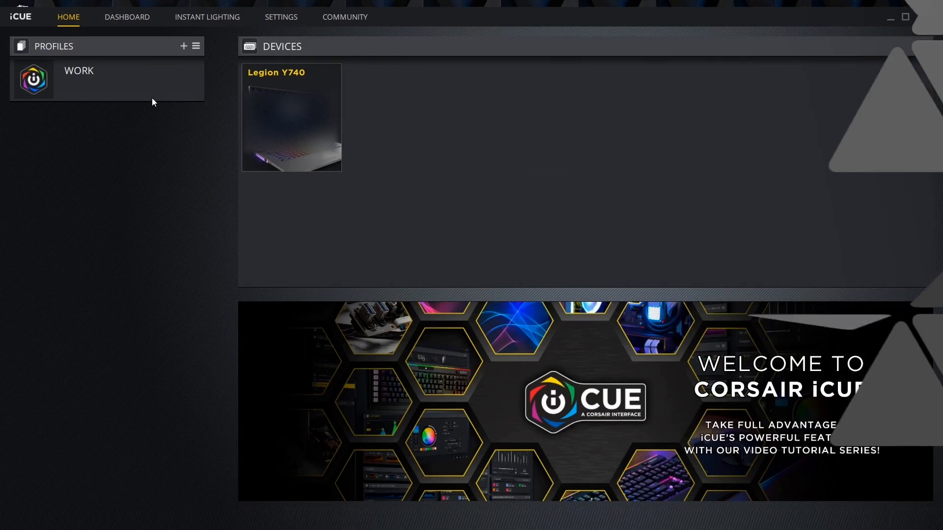
{"action": "left_click", "coordinate": [79, 70]}
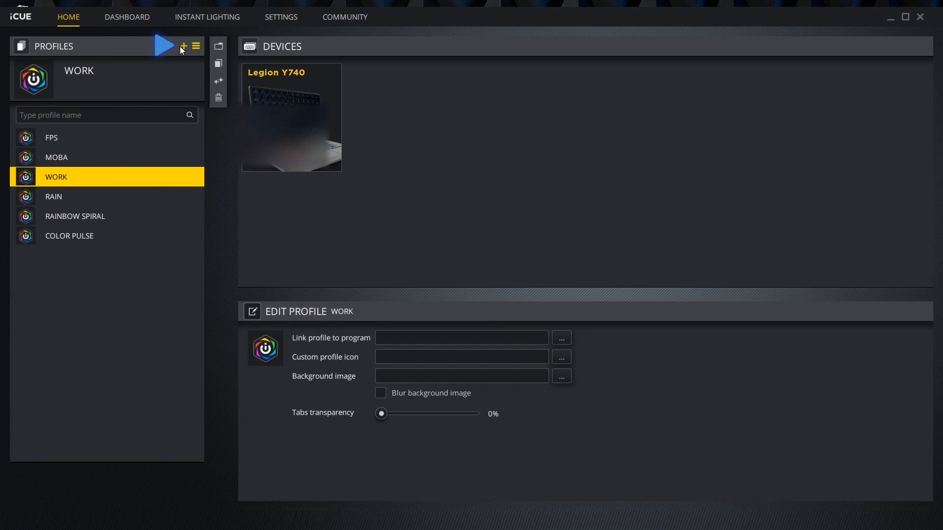
{"action": "mouse_move", "coordinate": [185, 46]}
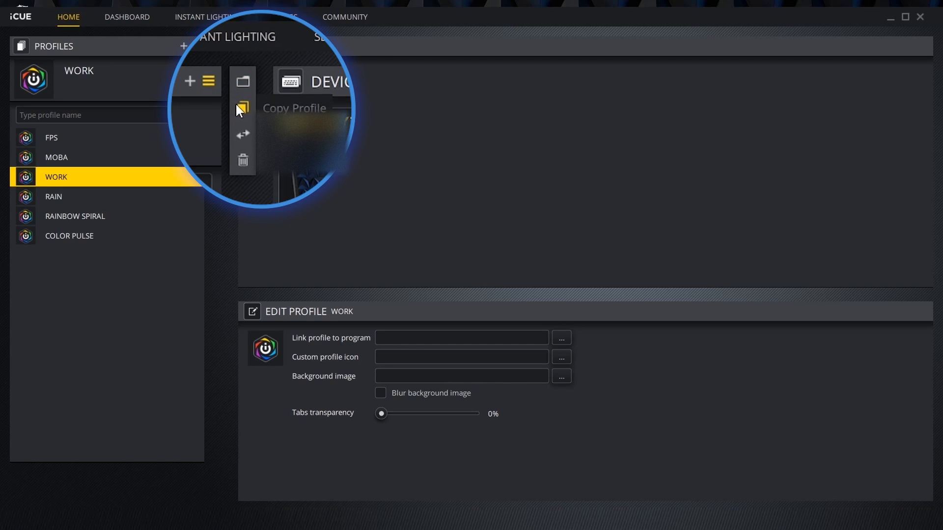
{"action": "mouse_move", "coordinate": [243, 160]}
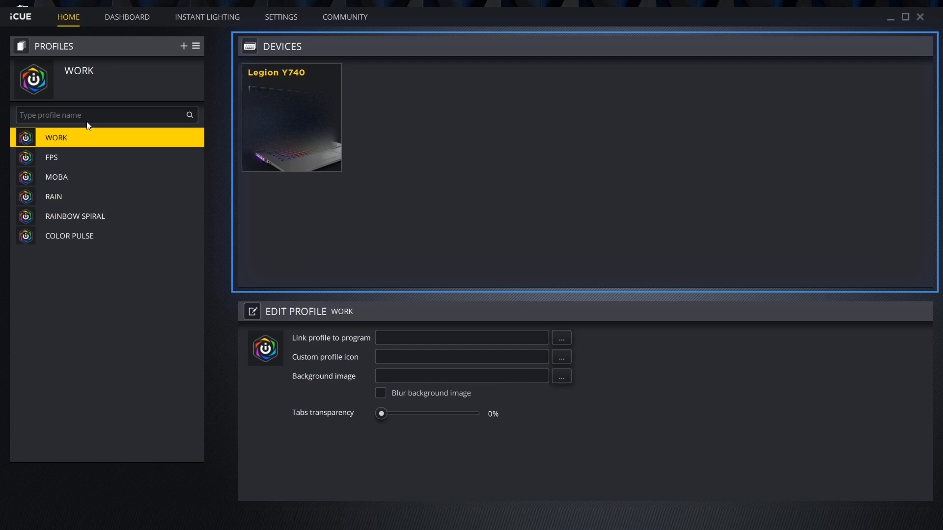
{"action": "left_click", "coordinate": [127, 17]}
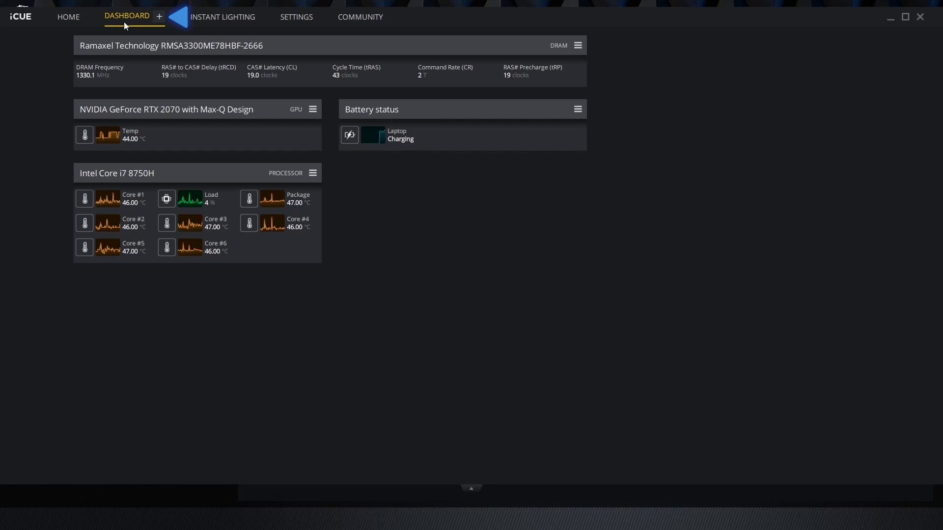
{"action": "left_click", "coordinate": [158, 17]}
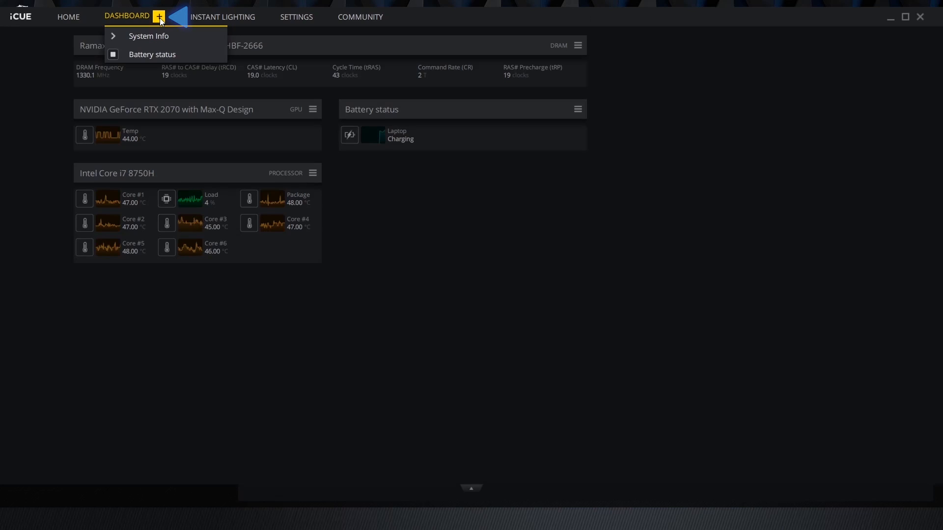
{"action": "left_click", "coordinate": [149, 36]}
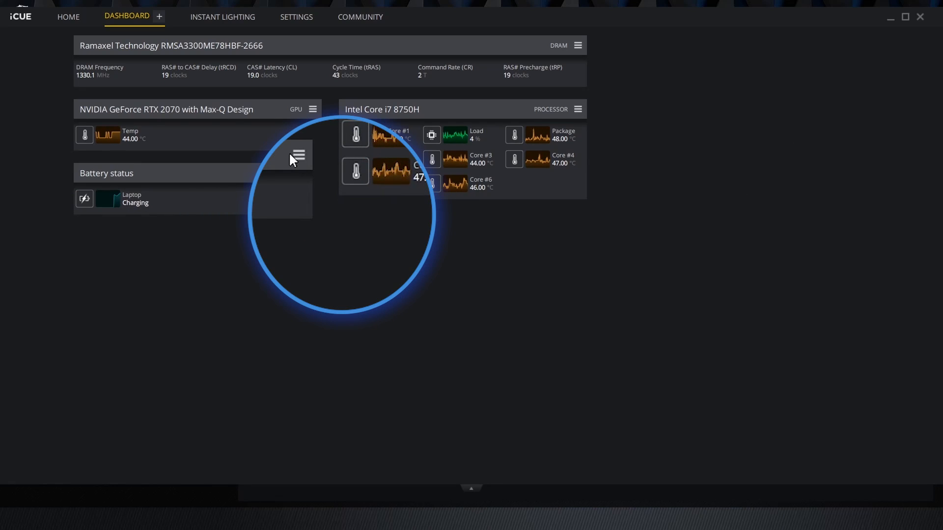
{"action": "left_click", "coordinate": [299, 154]}
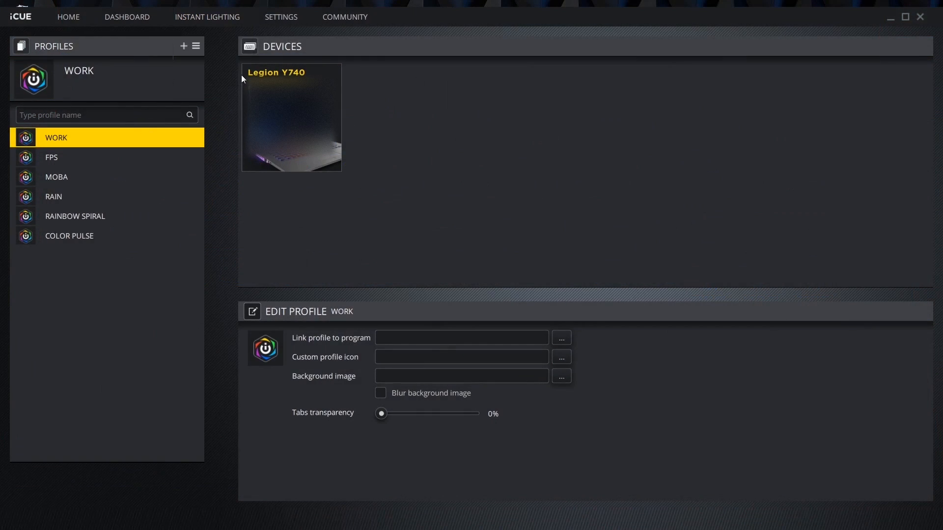
Visit iCUE Settings, then bring up the Legion Y740 keyboard layout from Home.
{"action": "left_click", "coordinate": [280, 17]}
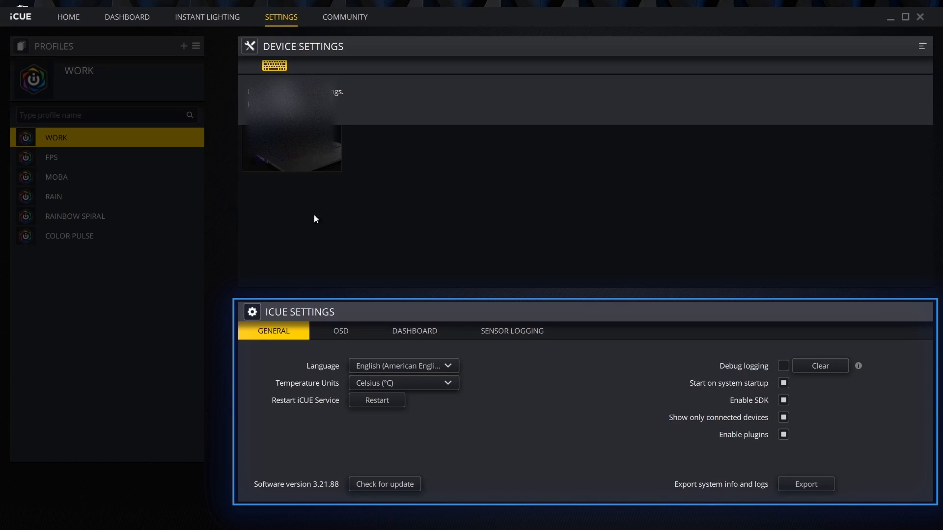
{"action": "left_click", "coordinate": [340, 331]}
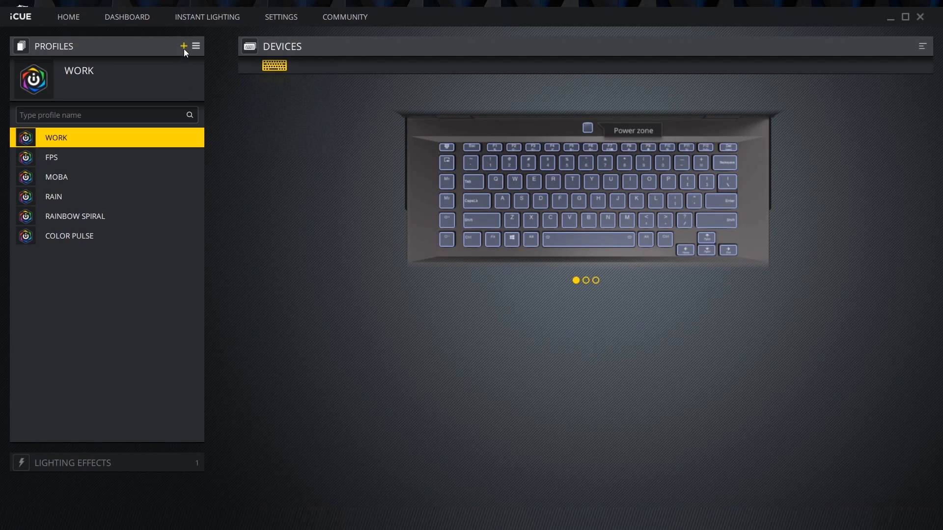
Create a new profile and rename Profile 7 to 'MOBA 2'.
{"action": "left_click", "coordinate": [184, 46]}
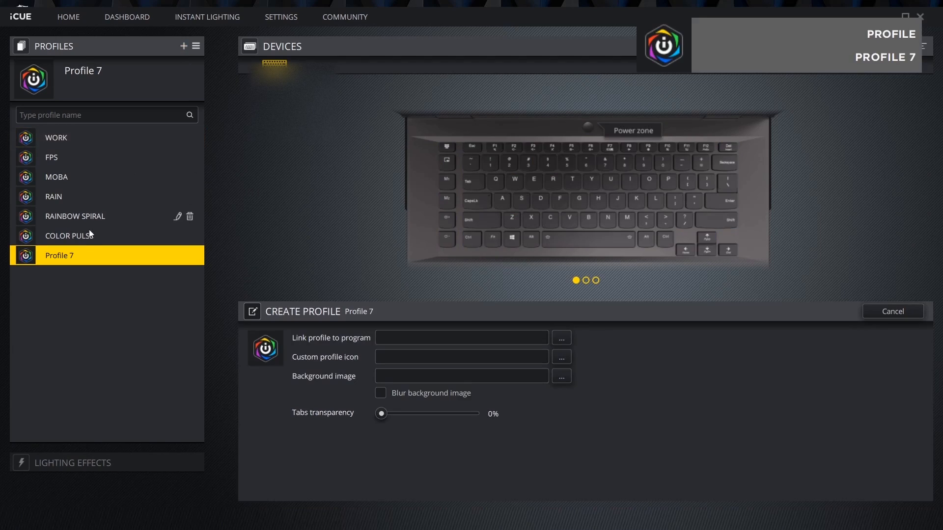
{"action": "double_click", "coordinate": [58, 255]}
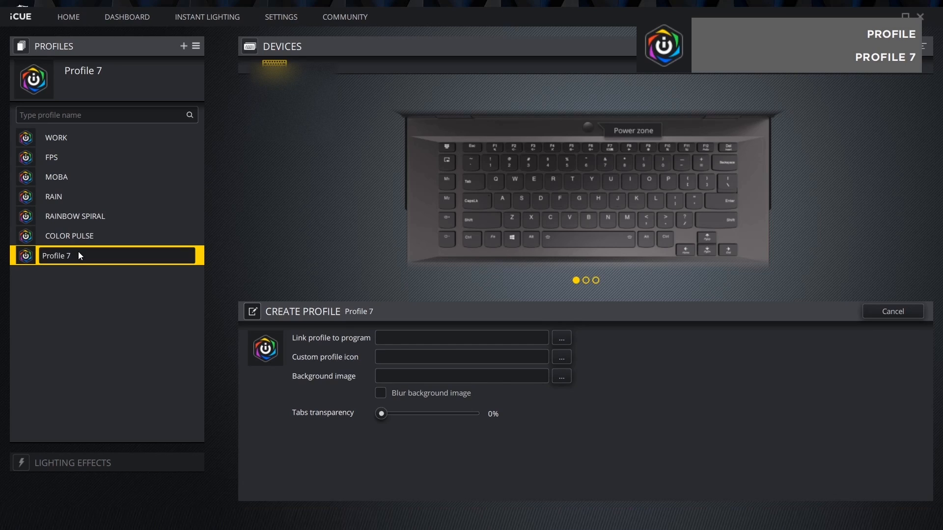
{"action": "type", "text": "MOBA 2"}
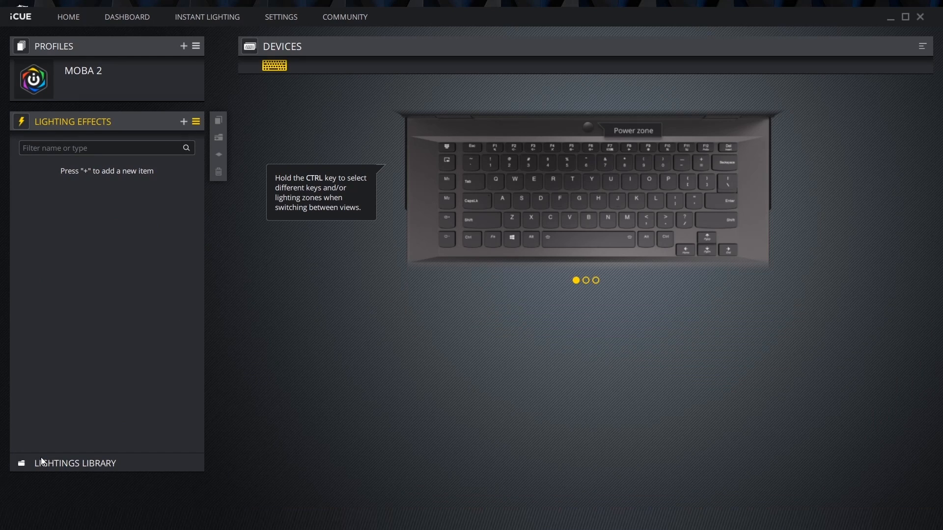
{"action": "mouse_move", "coordinate": [84, 311]}
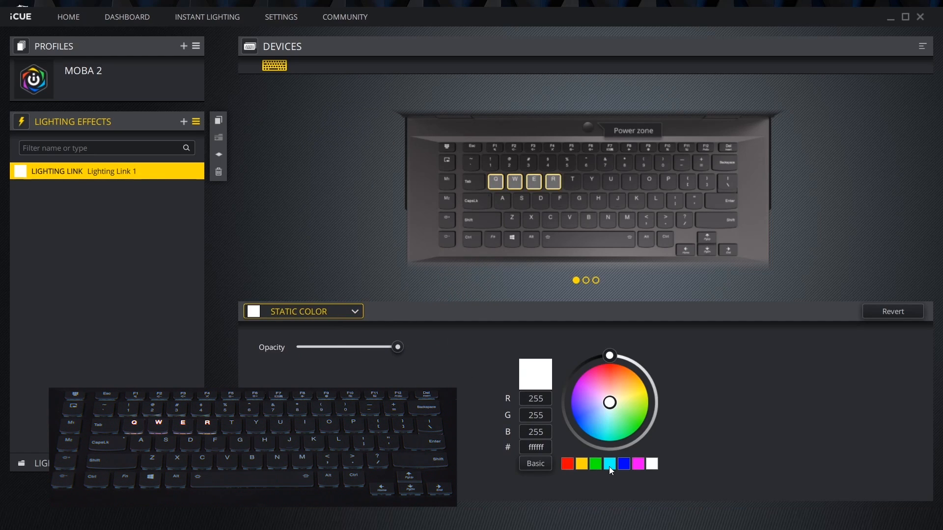
Light the Q, W, E and R keys static cyan as Lighting Link 1.
{"action": "left_click", "coordinate": [609, 463]}
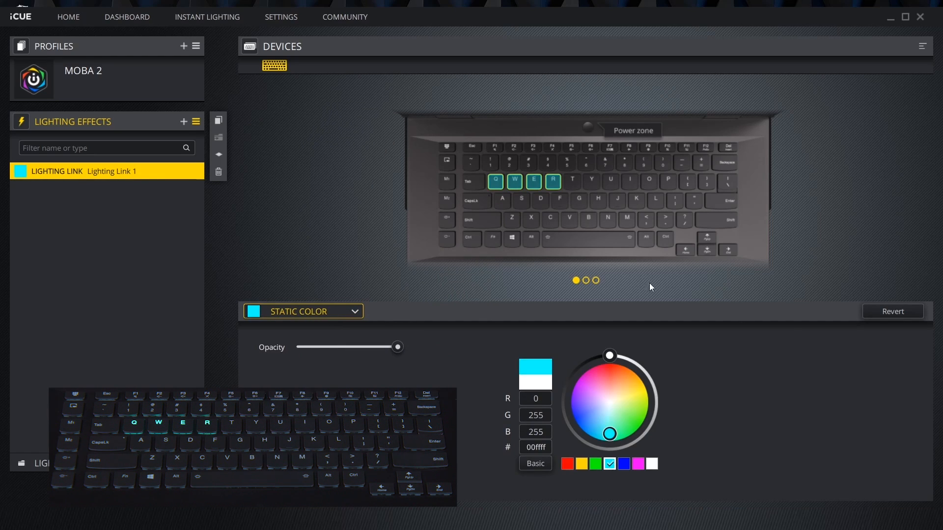
Add further static-colour links: red 1–5, green Tab/B, yellow Y/space, magenta D/F.
{"action": "left_click", "coordinate": [184, 122]}
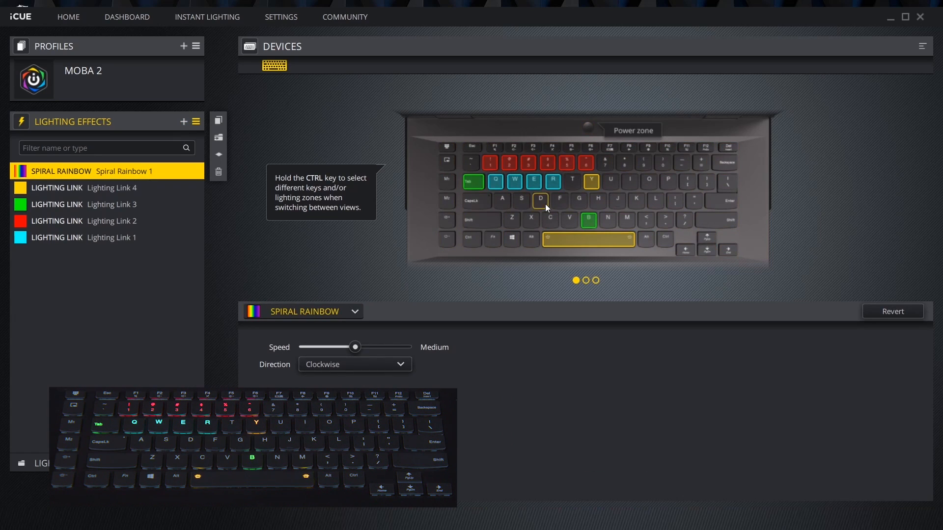
{"action": "left_click", "coordinate": [183, 121]}
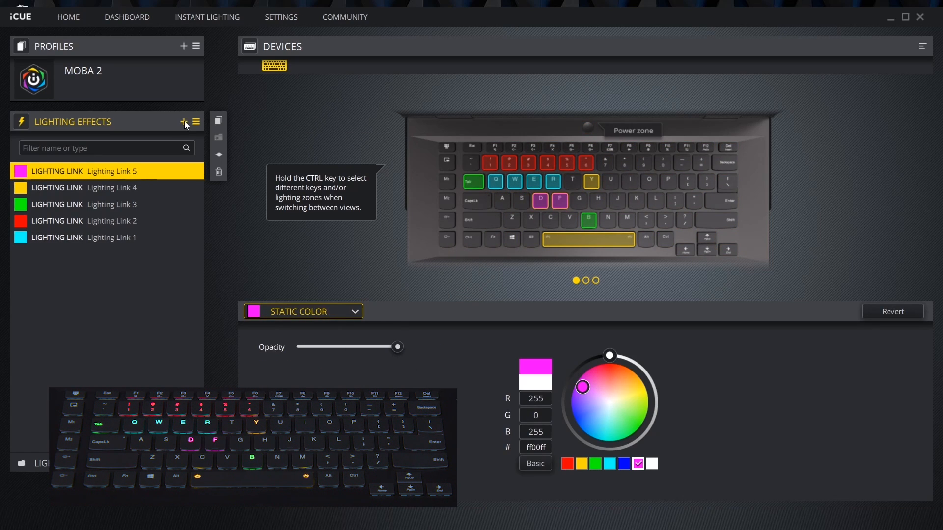